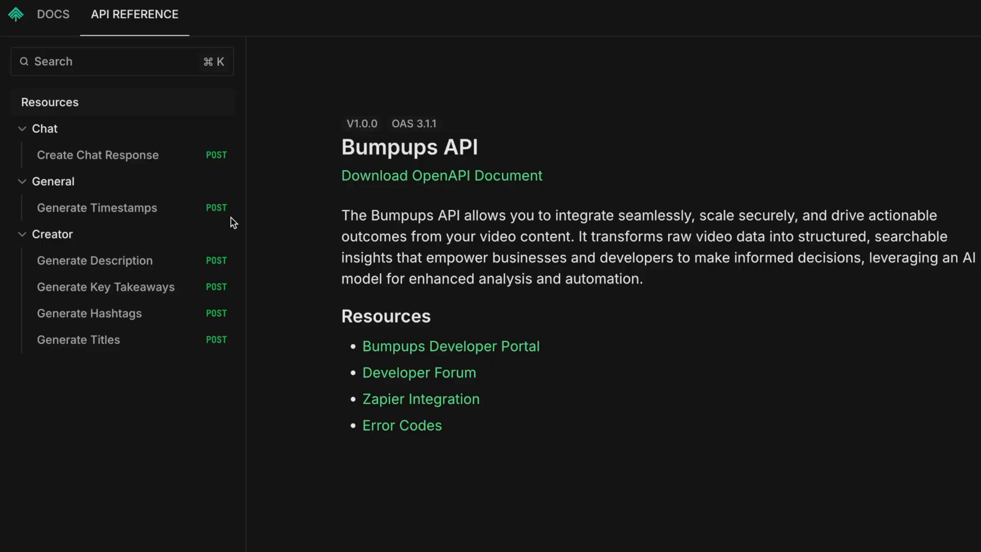
# Open the Create Chat Response endpoint docs under Chat and scroll down through them.
pyautogui.click(97, 155)
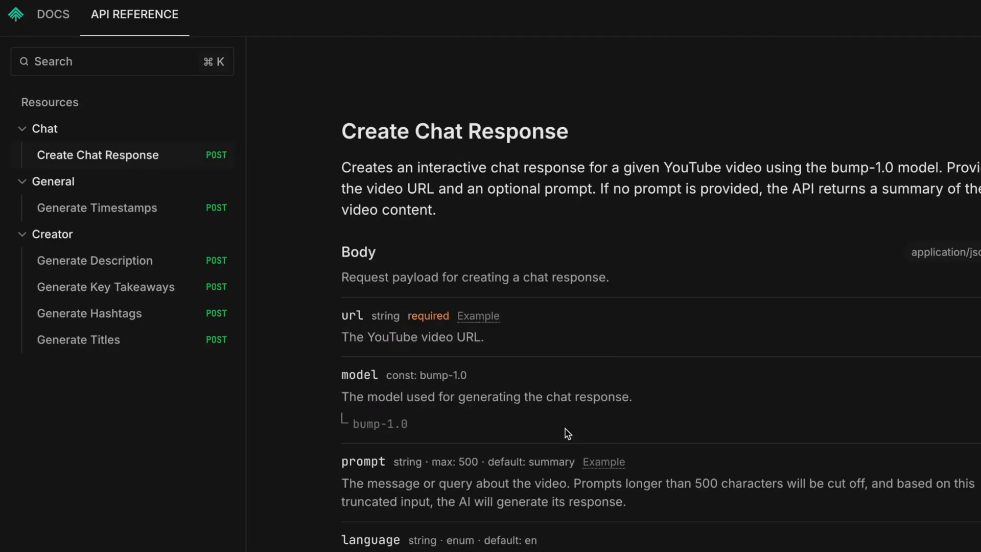
pyautogui.scroll(-3)
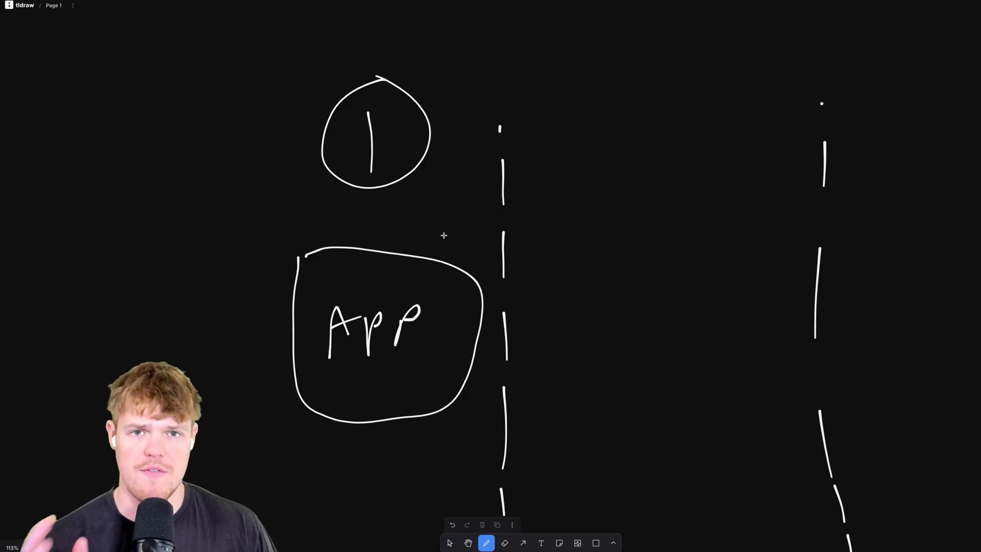
pyautogui.moveTo(462, 206)
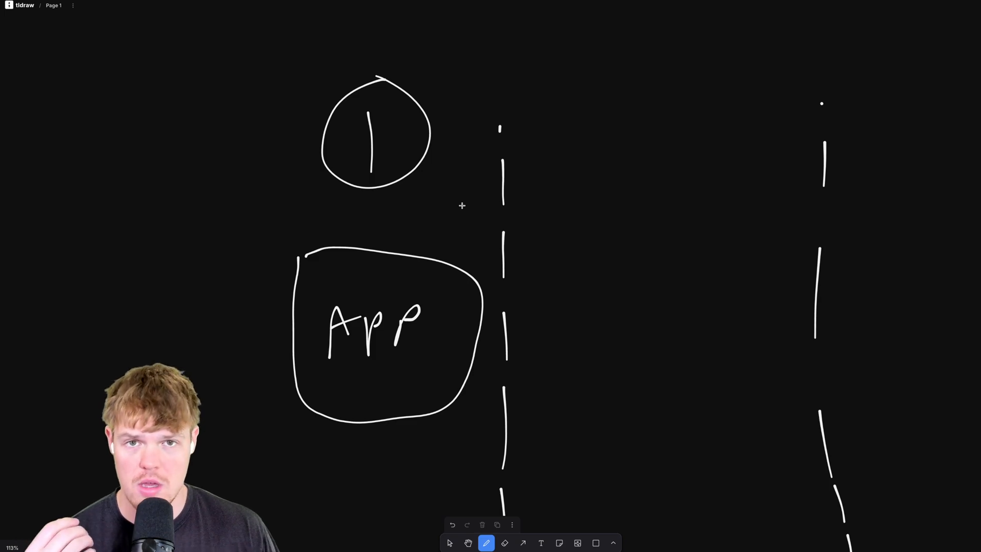
pyautogui.moveTo(442, 108)
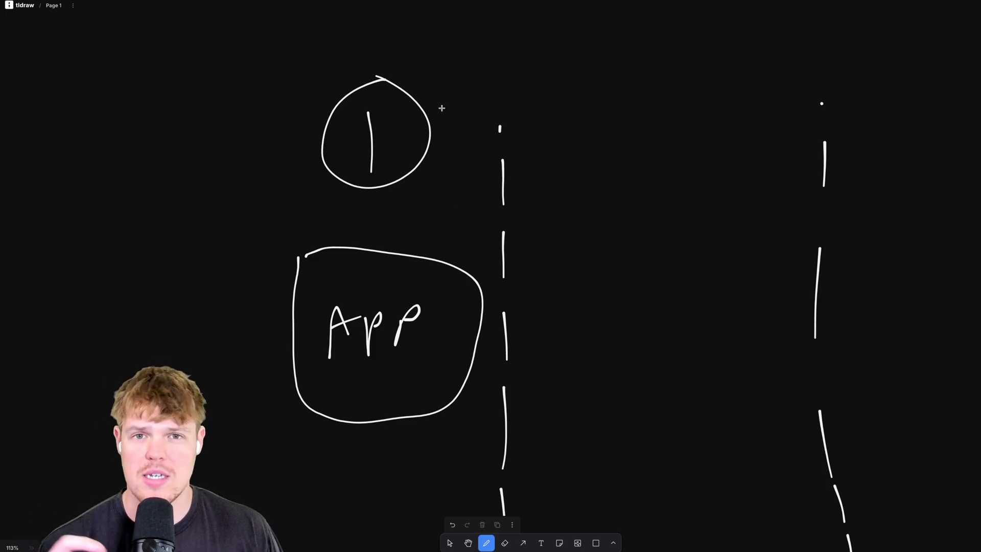
# Sketch a pink curved connector from the circle labelled 1 toward the right.
pyautogui.moveTo(438, 110); pyautogui.dragTo(586, 75)
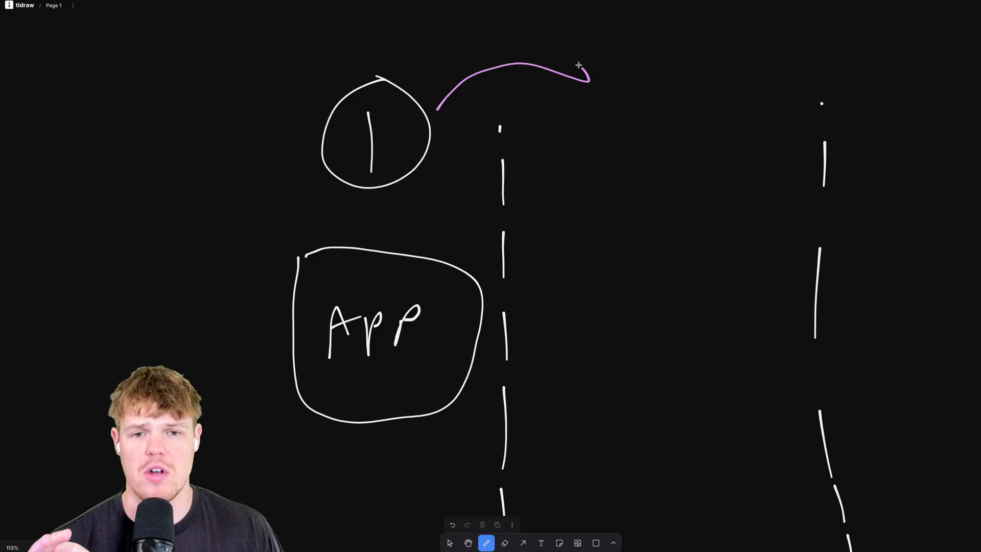
pyautogui.moveTo(583, 76); pyautogui.dragTo(676, 113)
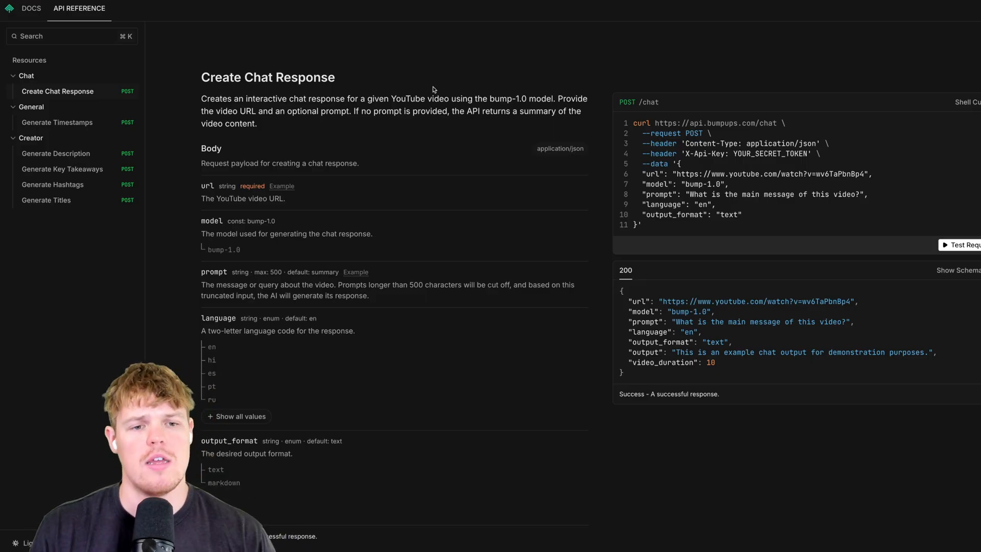
pyautogui.scroll(-3)
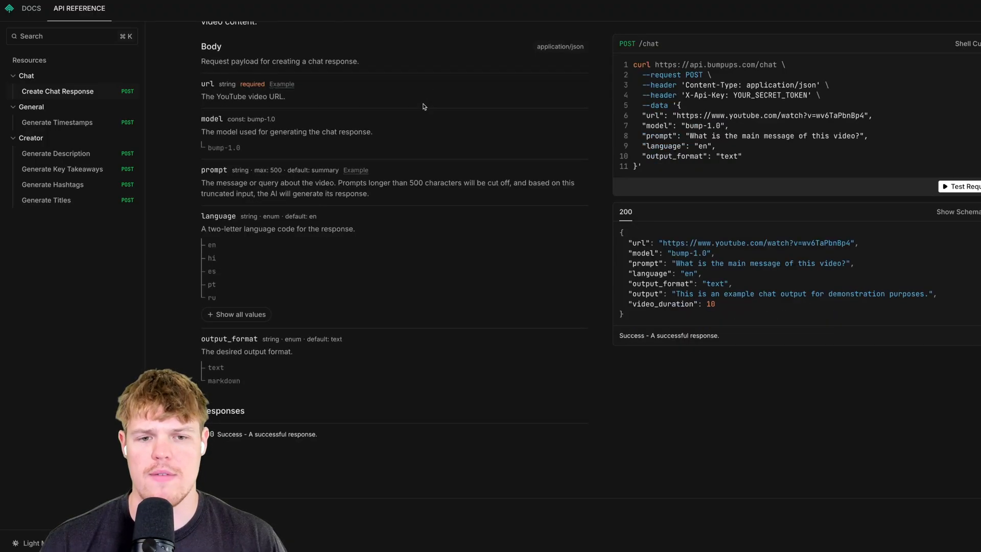
pyautogui.moveTo(850, 174)
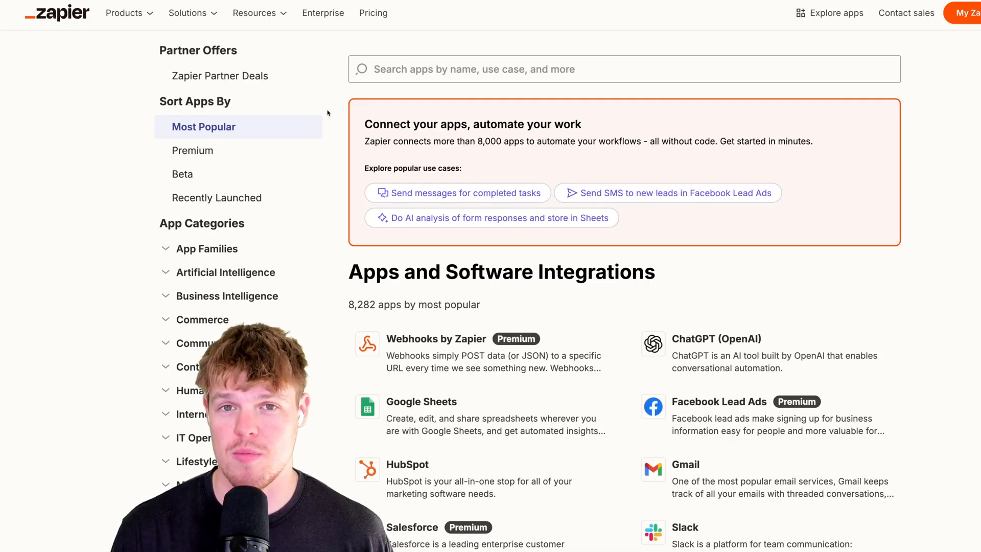
# Search Zapier's app directory for 'bump'.
pyautogui.write('bump')
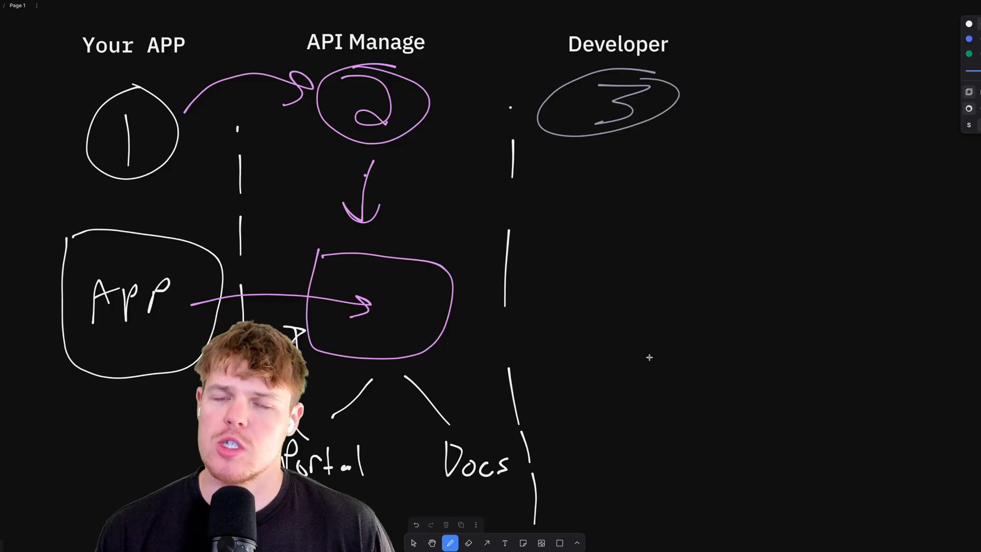
# Sketch an arrow from the management box across the divider with two branching arrowheads.
pyautogui.moveTo(438, 306); pyautogui.dragTo(567, 266)
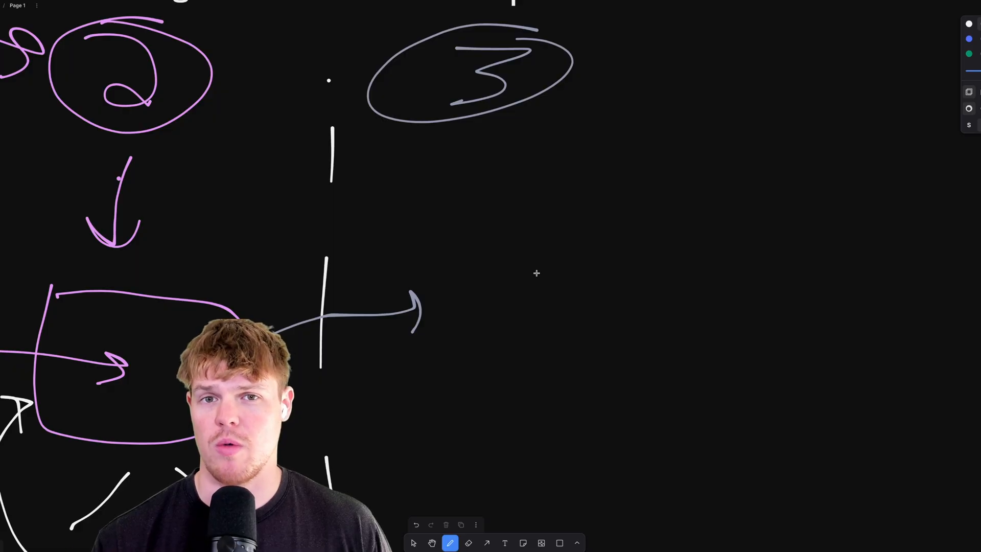
pyautogui.moveTo(435, 301); pyautogui.dragTo(479, 241)
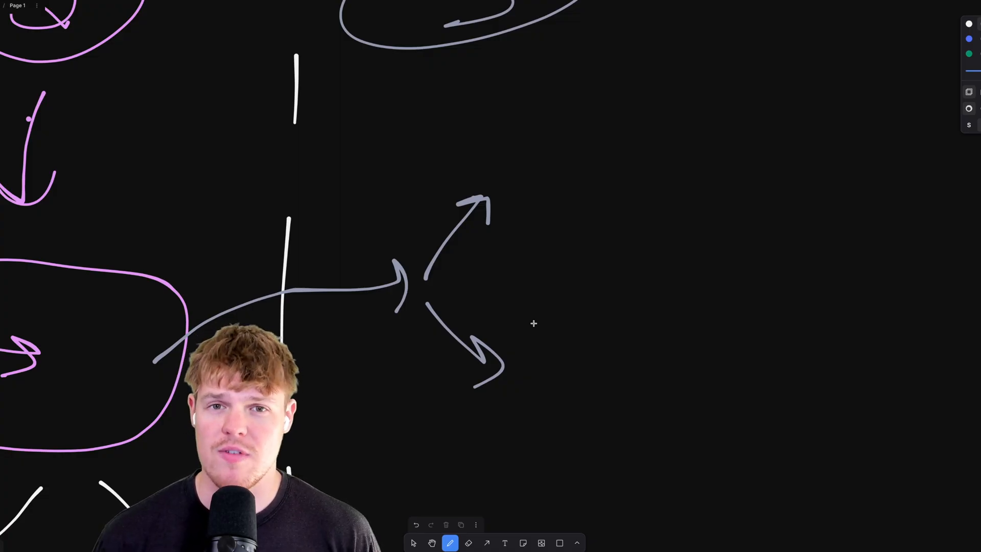
pyautogui.moveTo(540, 200)
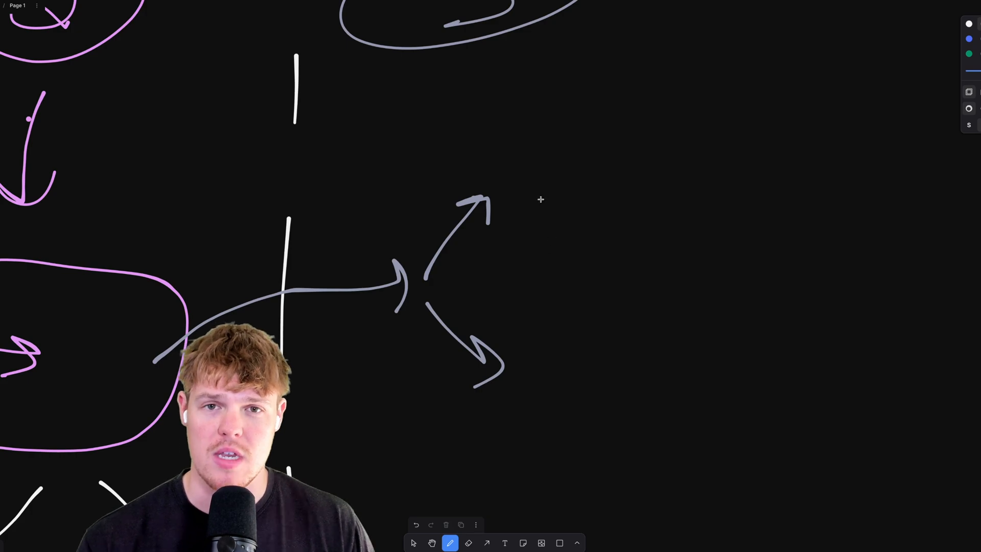
# Handwrite 'Custom' by the upper branch, 'Bumpups' by the lower, and start a third label.
pyautogui.moveTo(513, 198); pyautogui.dragTo(735, 281)
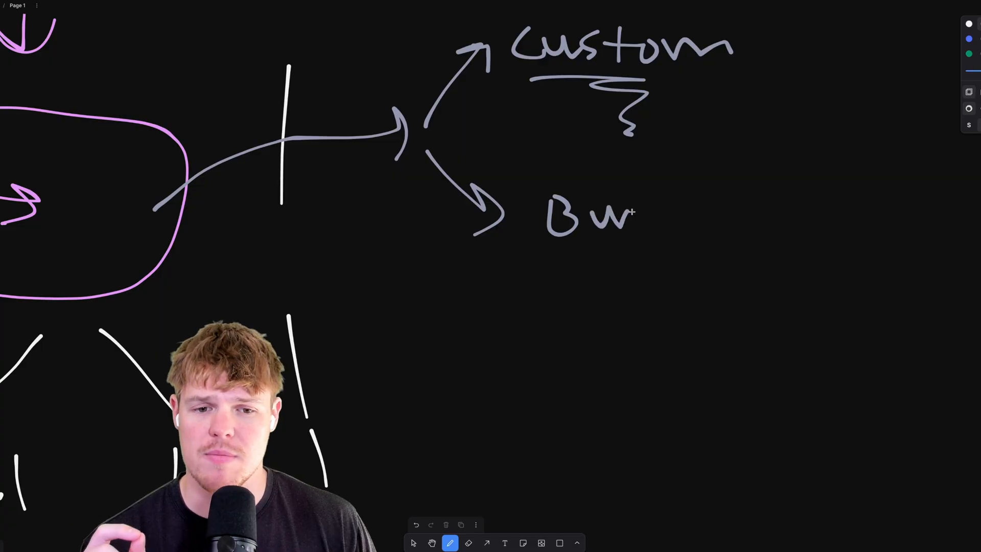
pyautogui.moveTo(638, 213); pyautogui.dragTo(770, 213)
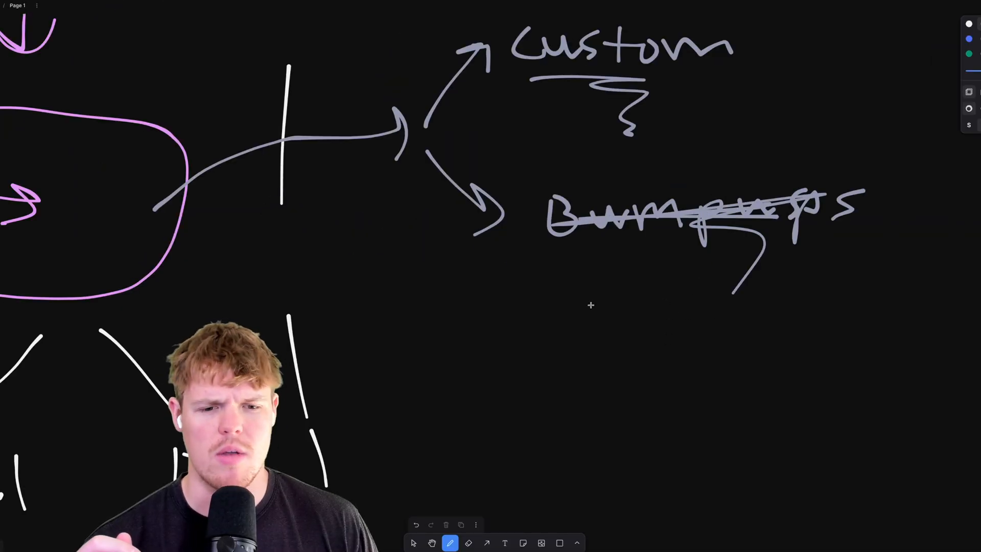
pyautogui.moveTo(570, 304); pyautogui.dragTo(570, 360)
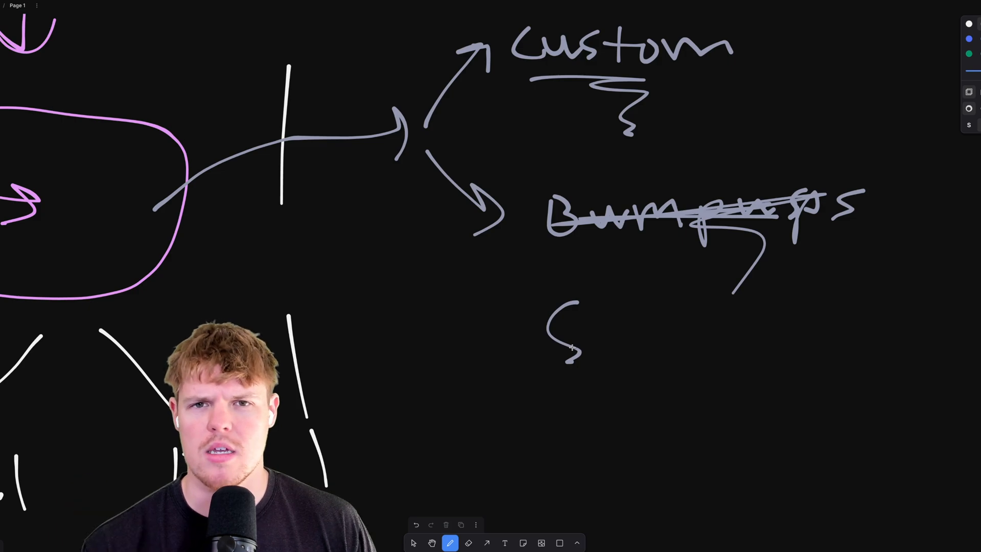